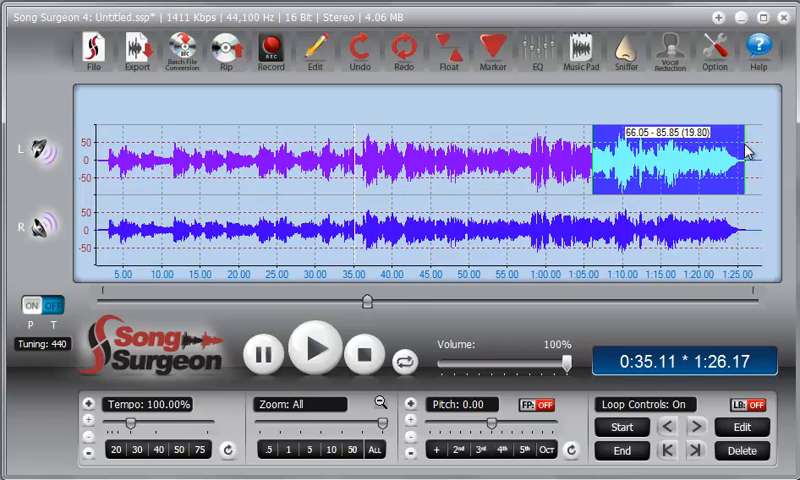
Open the Edit menu to delete the 66.05–85.41 s closing section.
left_click(316, 50)
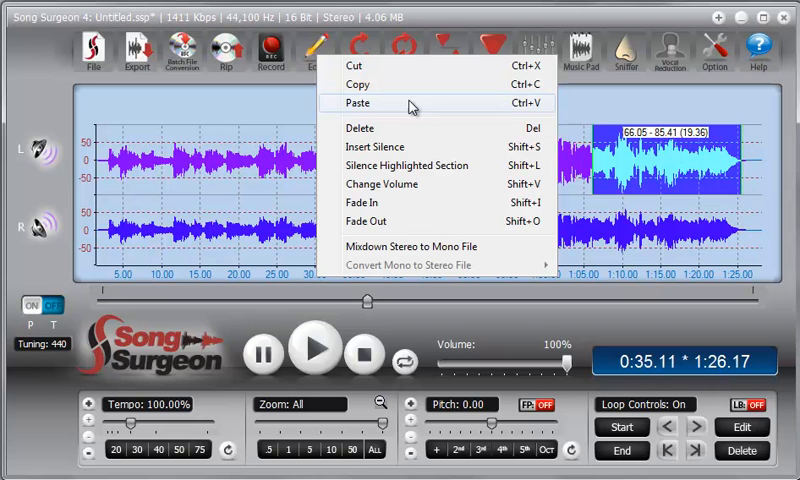
mouse_move(375, 64)
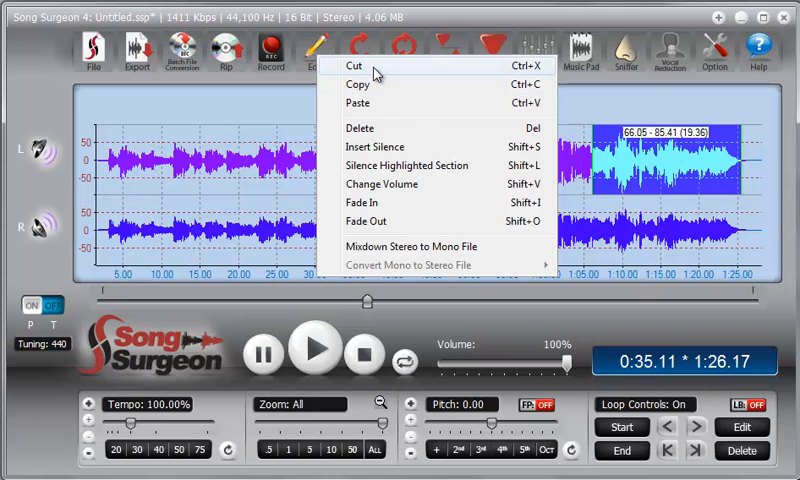
mouse_move(728, 170)
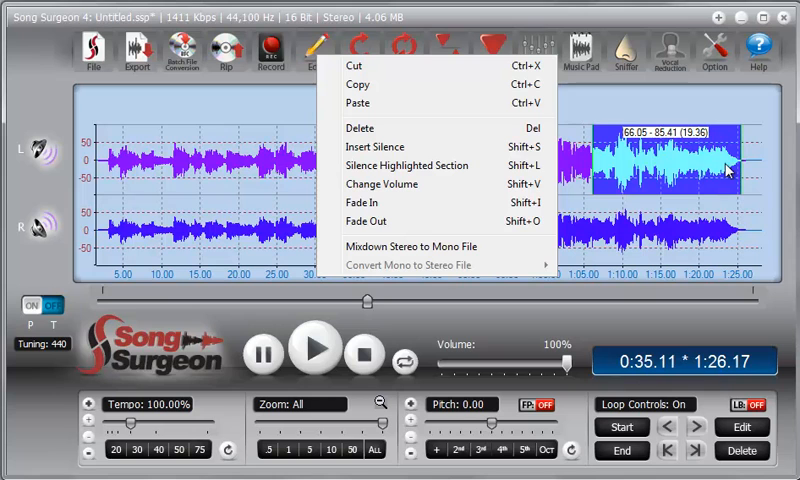
mouse_move(600, 135)
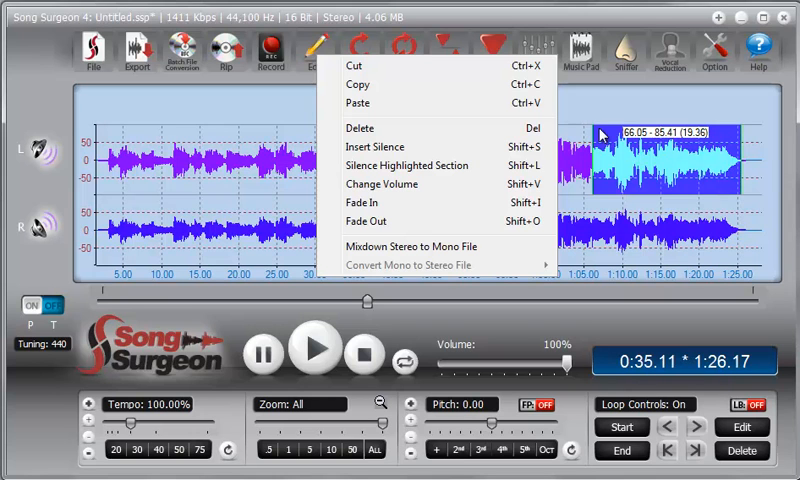
mouse_move(738, 145)
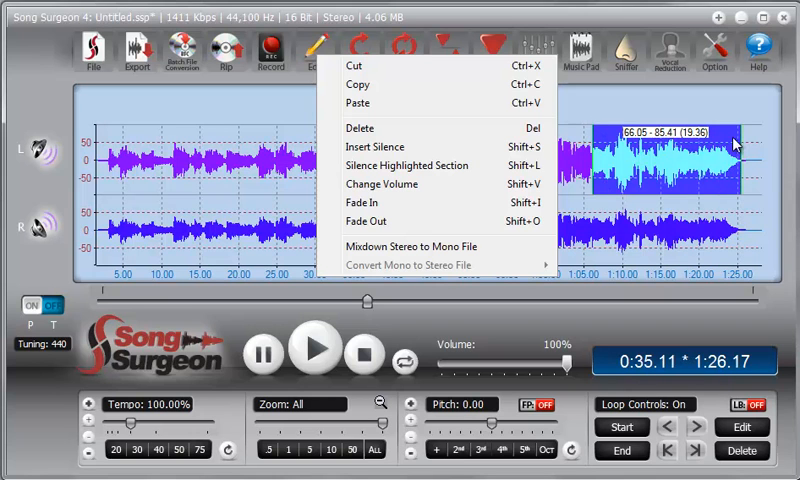
mouse_move(430, 128)
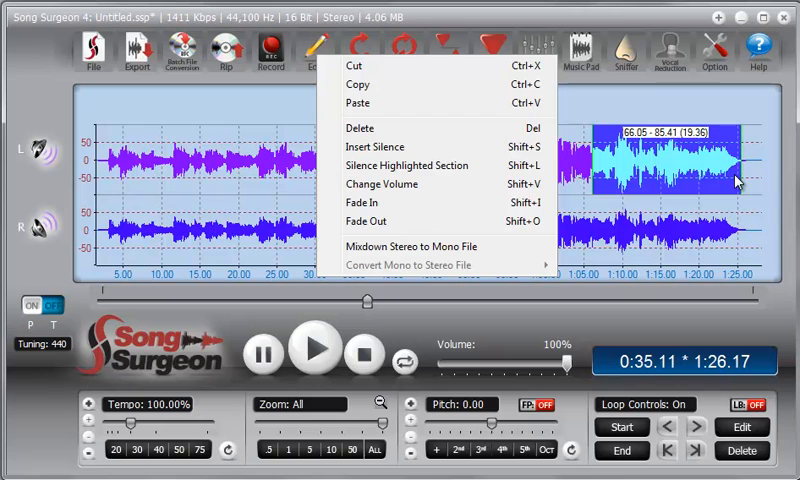
mouse_move(358, 90)
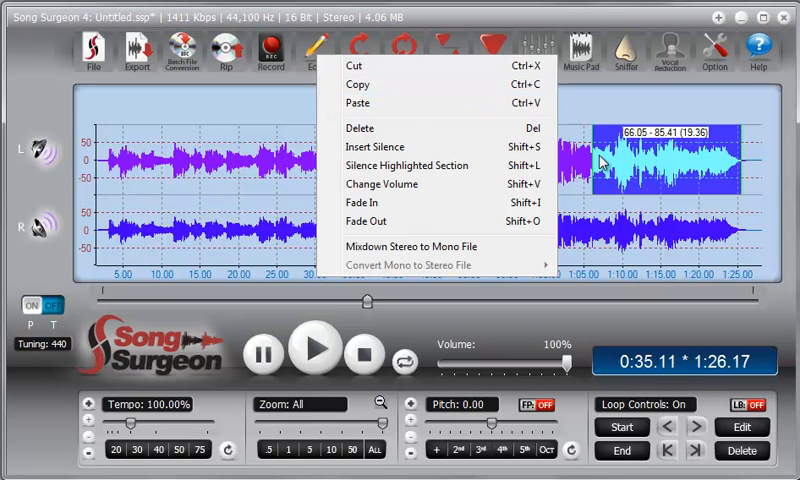
mouse_move(705, 180)
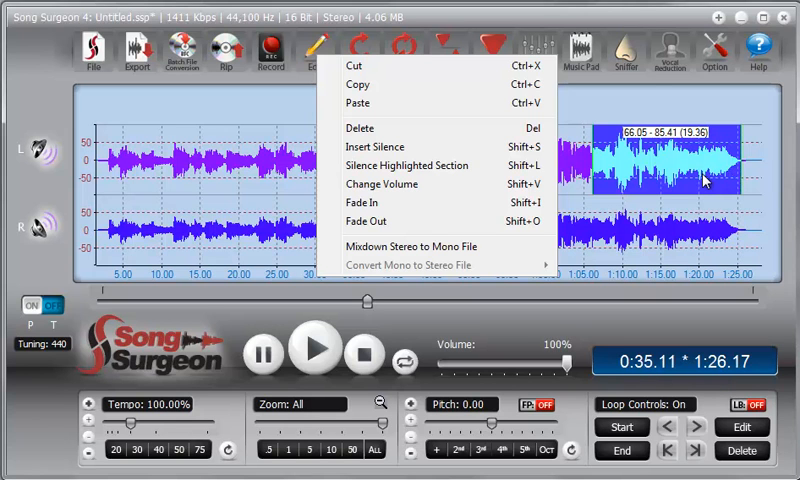
mouse_move(380, 128)
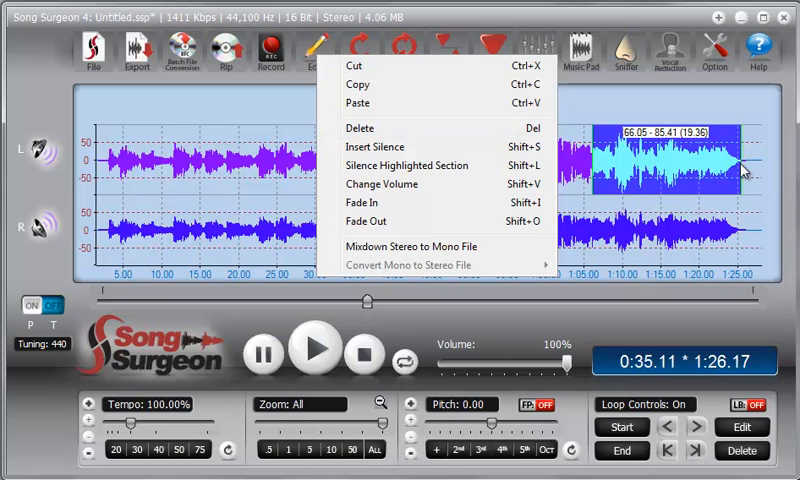
mouse_move(415, 128)
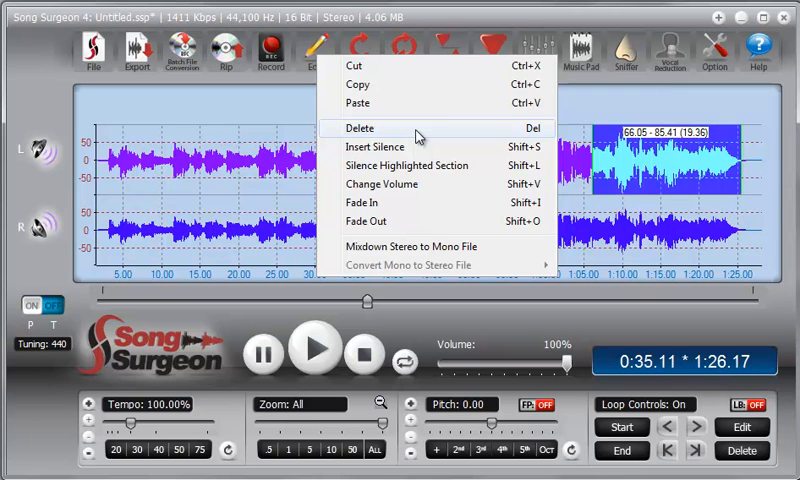
mouse_move(416, 138)
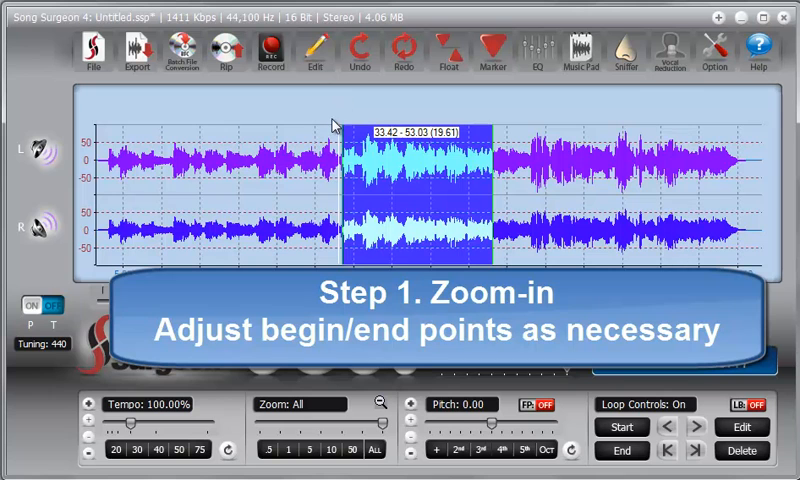
mouse_move(505, 168)
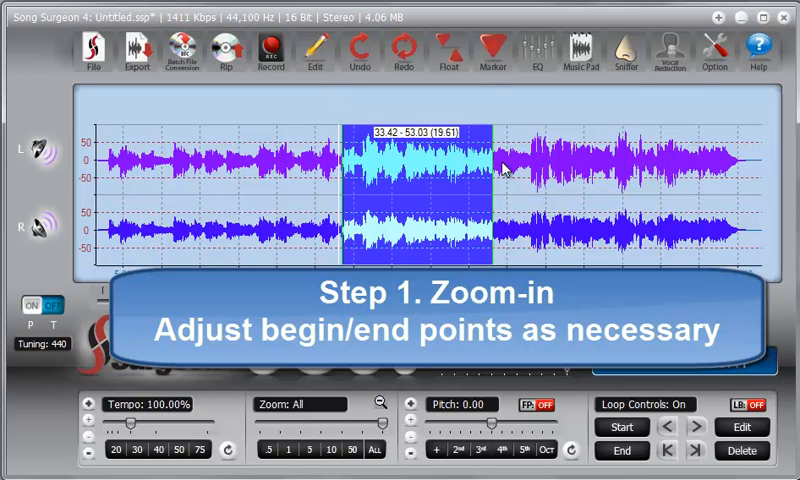
Zoom in on the 33.42–53.03 s selection to fine-tune its start point.
left_click(326, 450)
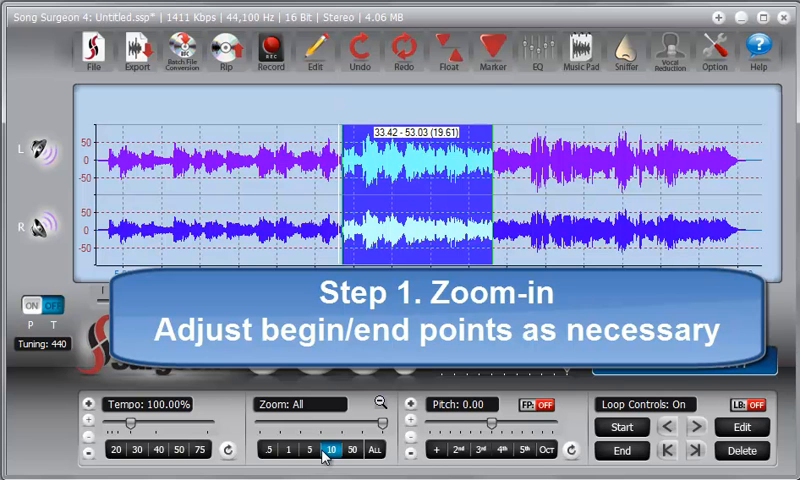
left_click(322, 450)
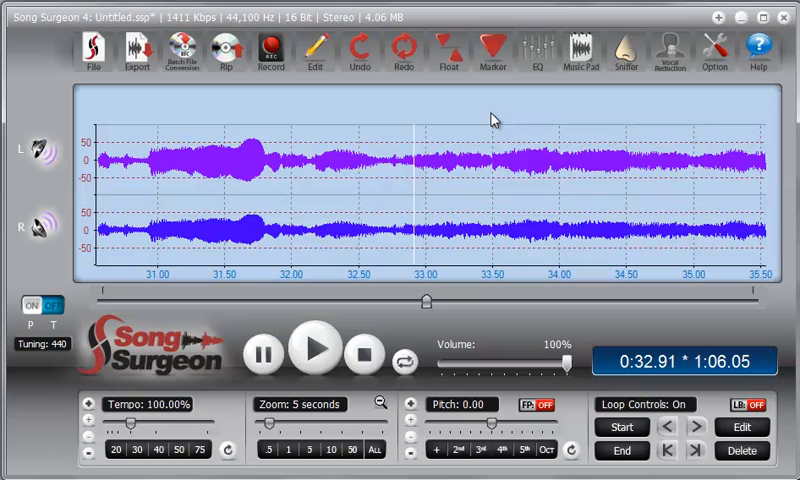
mouse_move(438, 113)
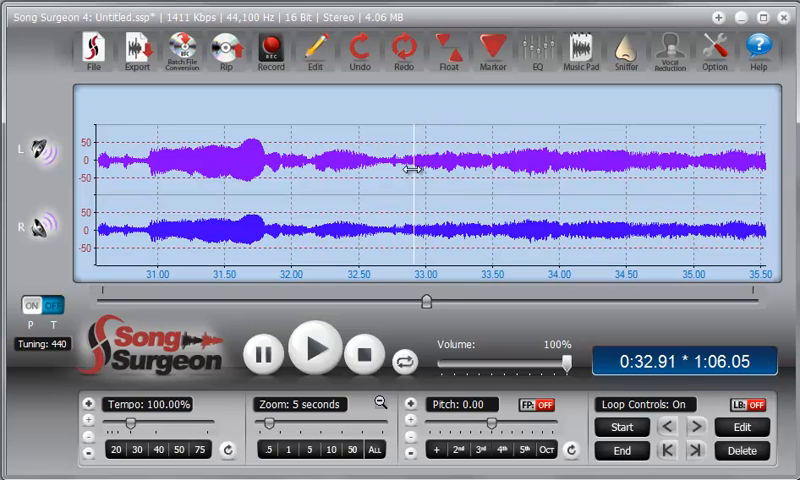
mouse_move(417, 102)
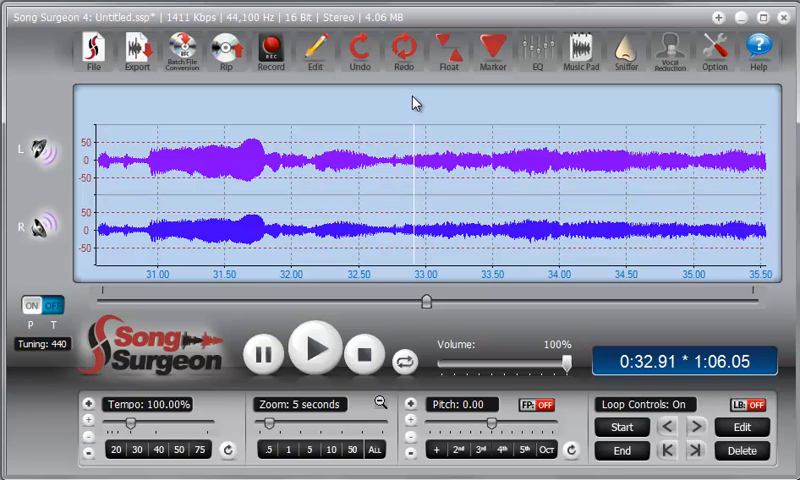
Place marker M1 and select the 32.63–32.78 s span just before it.
left_click(412, 102)
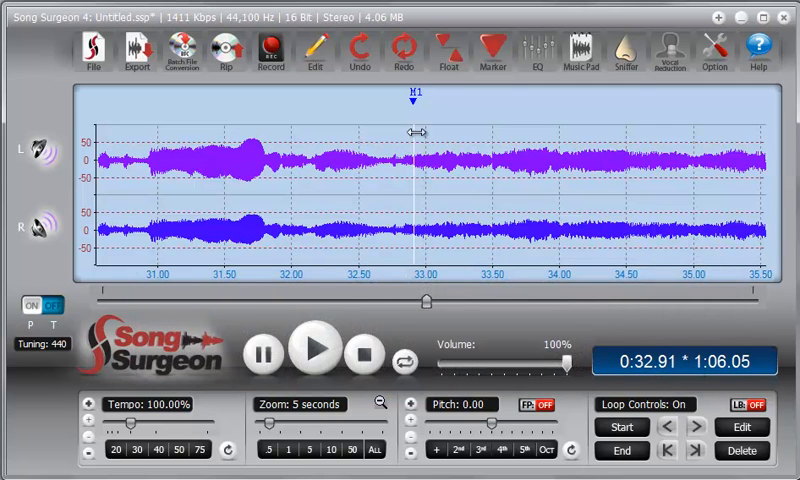
mouse_move(338, 170)
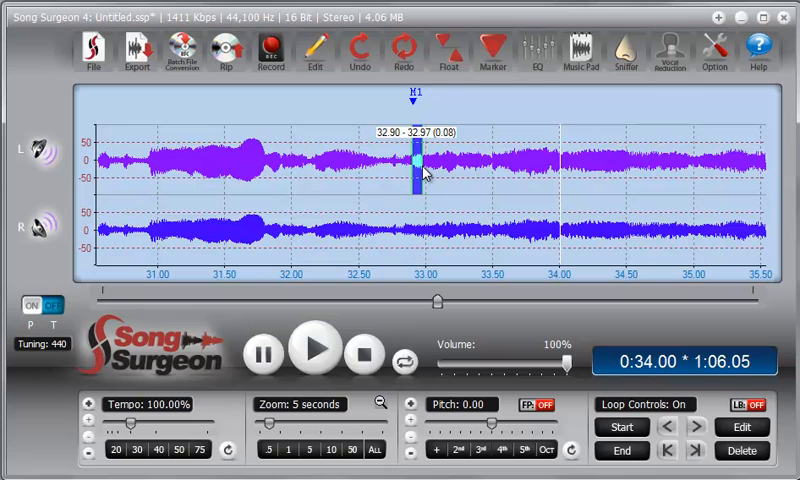
left_click_drag(413, 170, 418, 170)
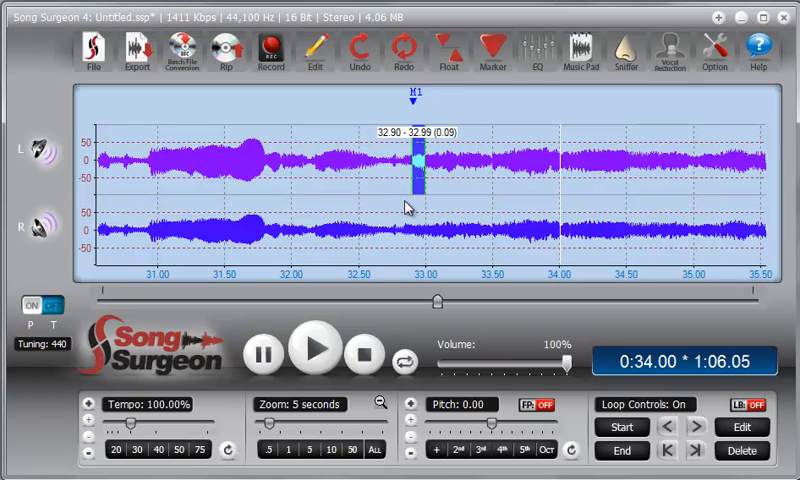
left_click_drag(413, 175, 380, 175)
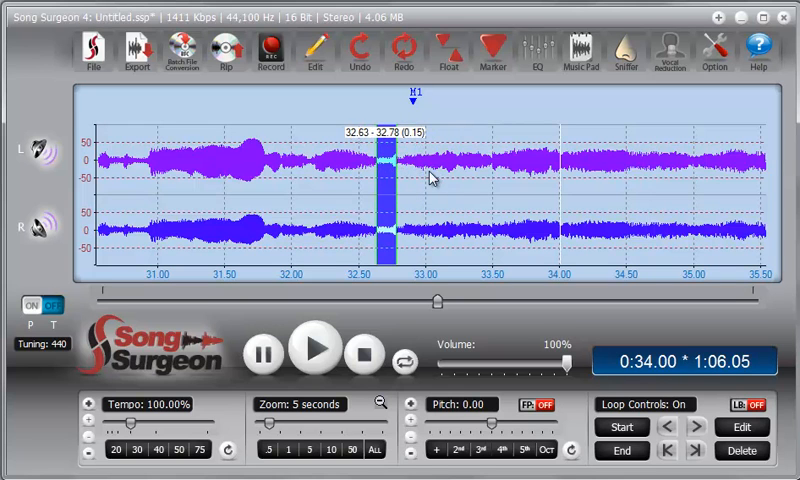
mouse_move(420, 122)
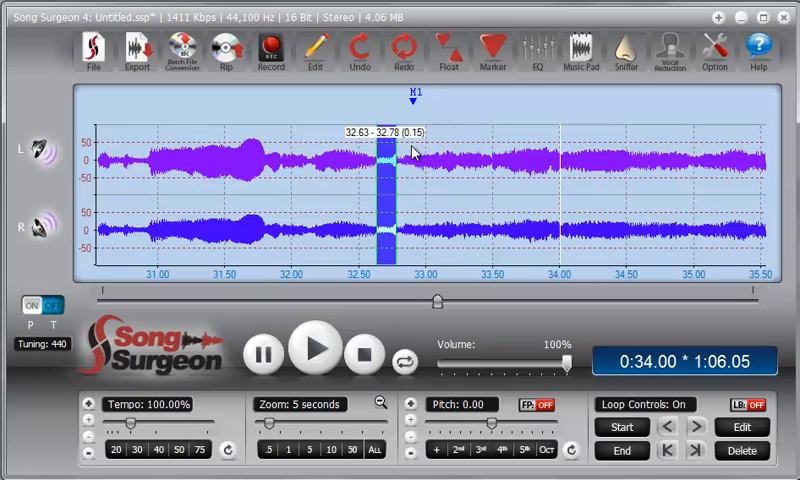
mouse_move(406, 167)
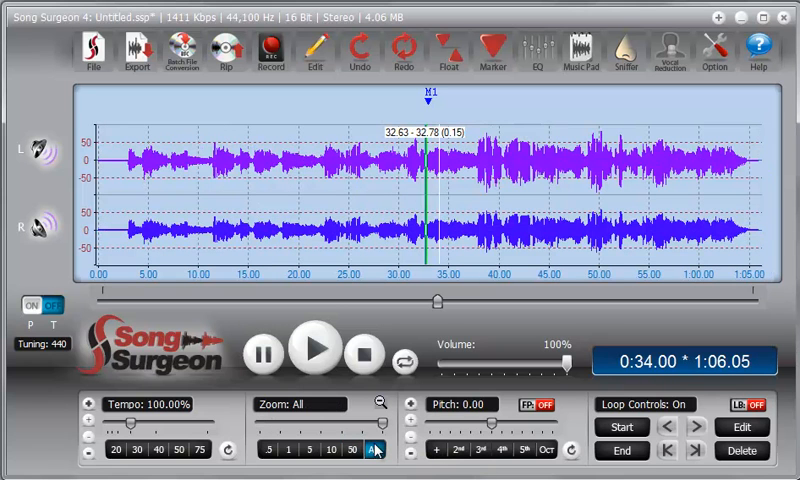
mouse_move(403, 47)
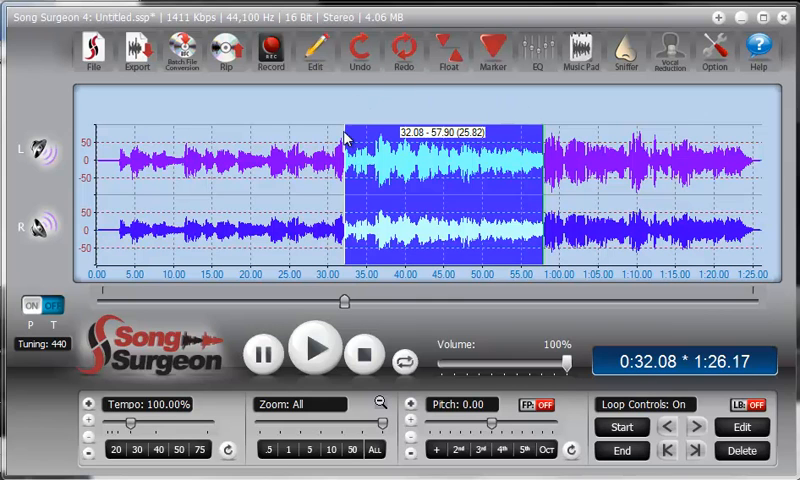
mouse_move(500, 150)
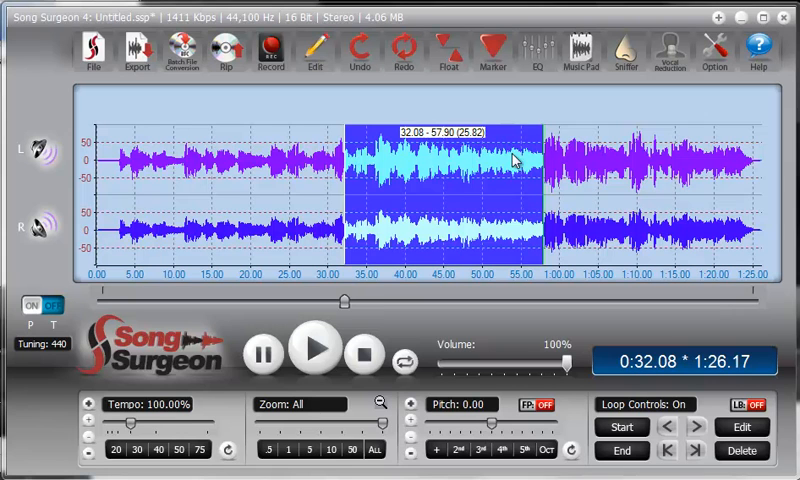
mouse_move(546, 172)
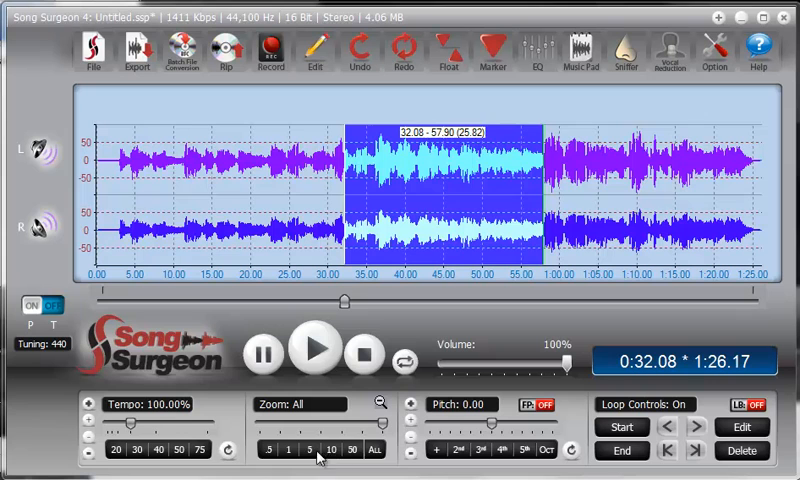
mouse_move(202, 190)
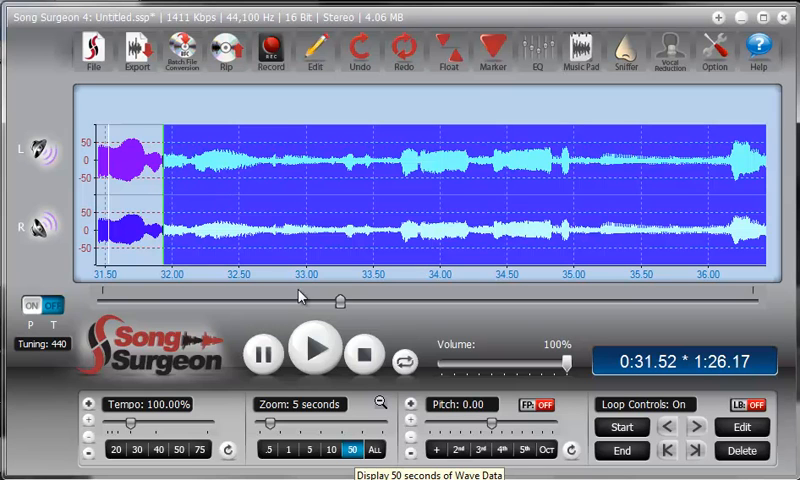
Zoom out to the whole song after setting the selection to 31.93–57.90 s.
left_click(375, 450)
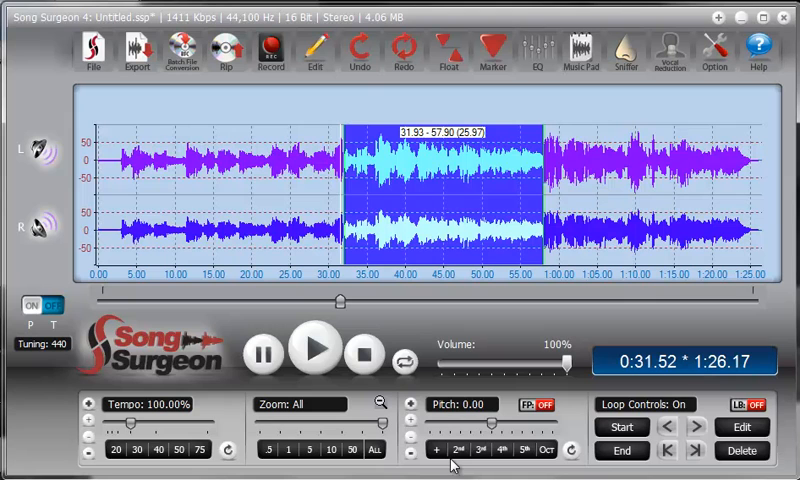
mouse_move(368, 77)
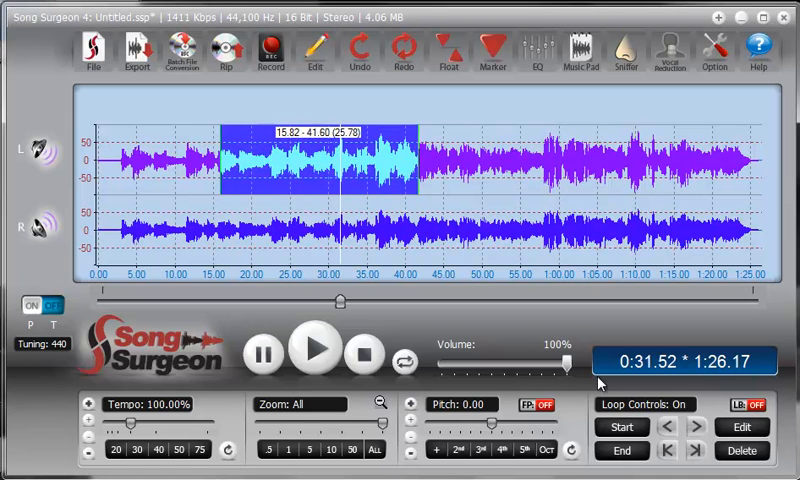
Select 15.82–41.60 s on the left channel only for deletion without sync.
left_click_drag(410, 180, 440, 180)
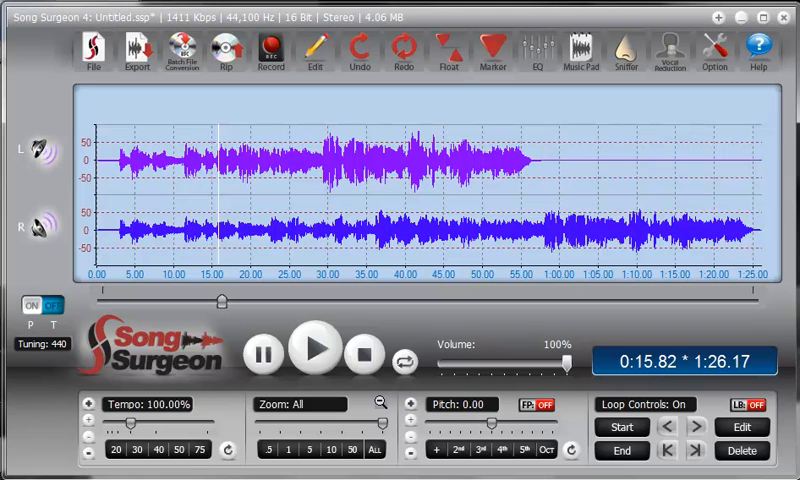
Undo the left-channel cut, then silence 15.82–44.46 s on the left channel.
left_click(318, 356)
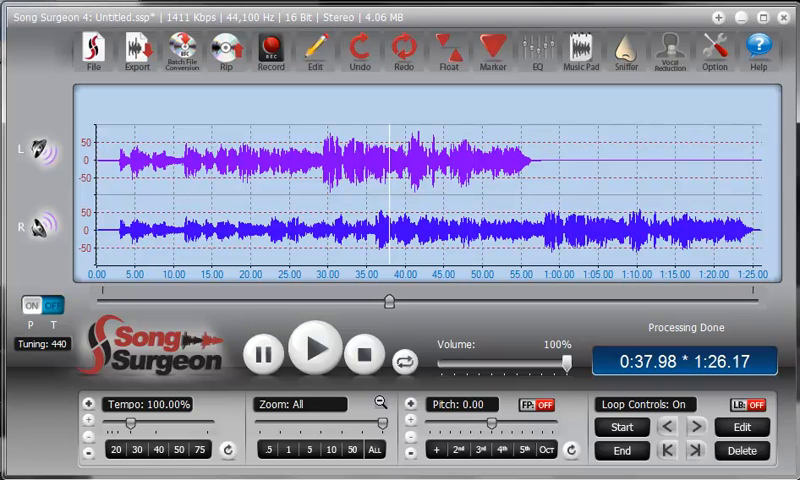
left_click_drag(216, 180, 440, 180)
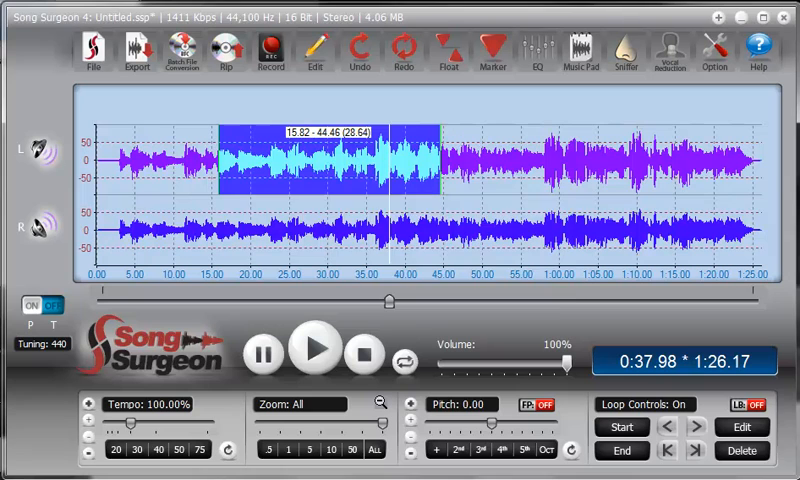
left_click(727, 452)
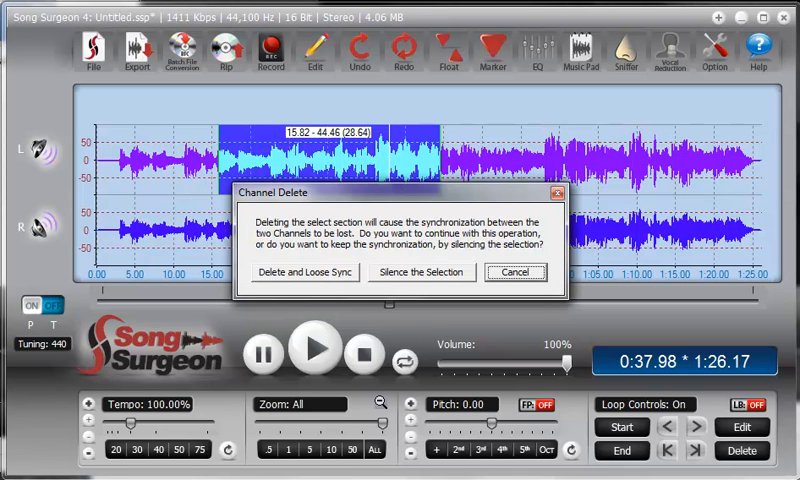
left_click(420, 272)
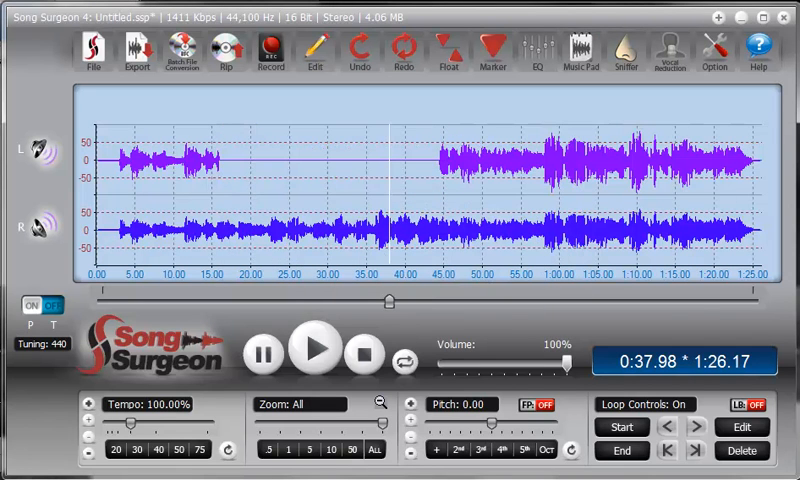